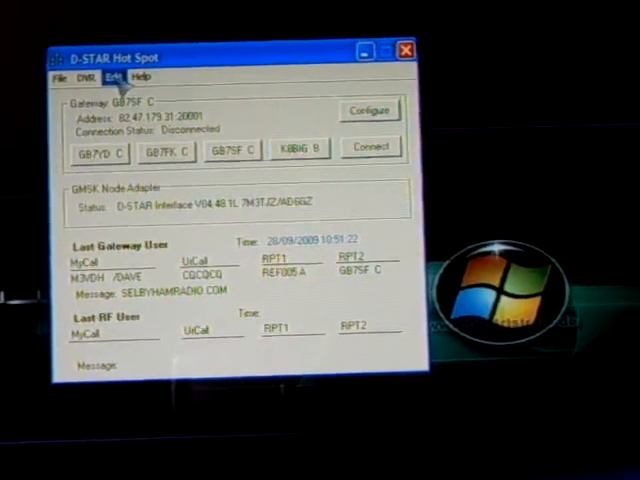
Open the Hot Spot settings from the Edit menu
{"action": "left_click", "coordinate": [117, 76]}
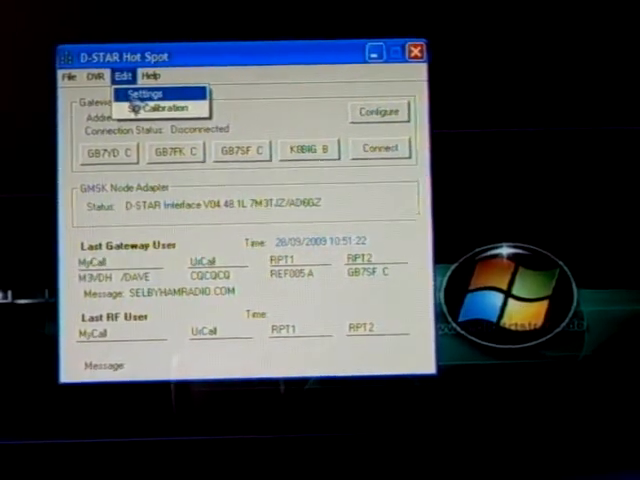
{"action": "left_click", "coordinate": [162, 90]}
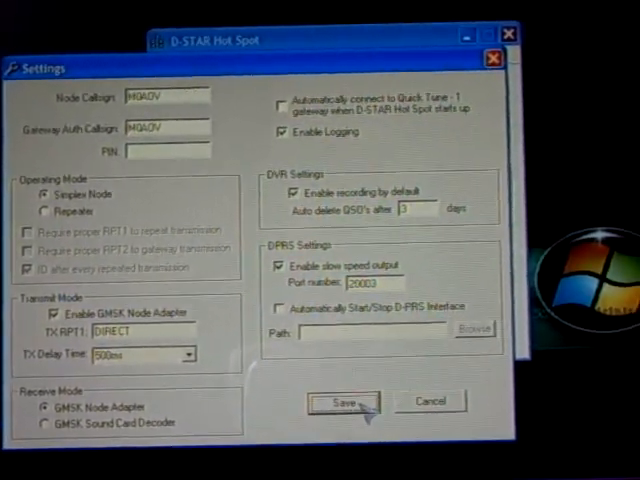
Save node settings, open gateway settings, and choose Select Repeater over Manual Settings
{"action": "left_click", "coordinate": [343, 400]}
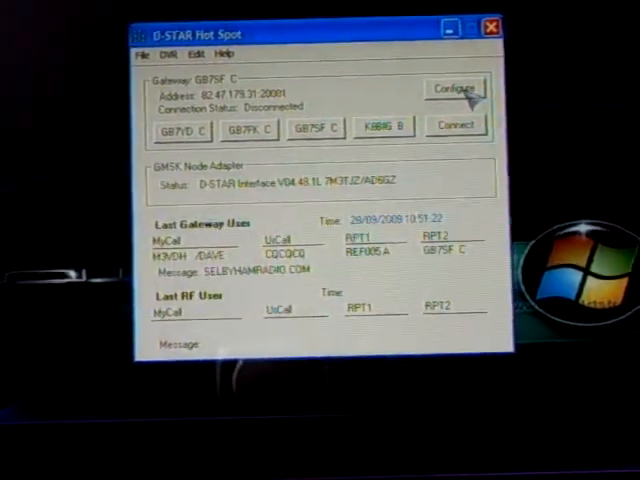
{"action": "left_click", "coordinate": [455, 90]}
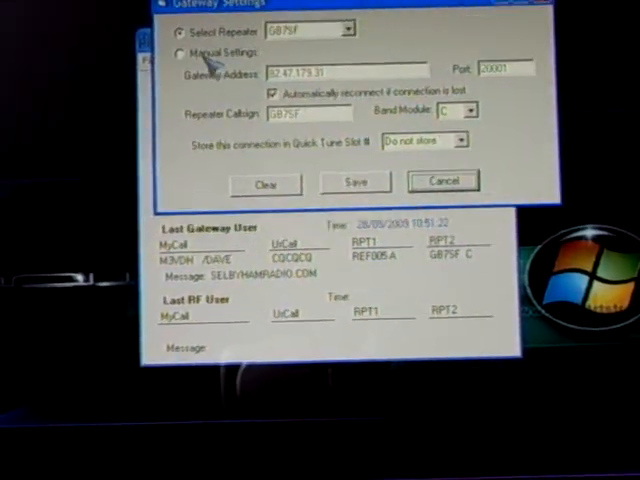
{"action": "left_click", "coordinate": [180, 54]}
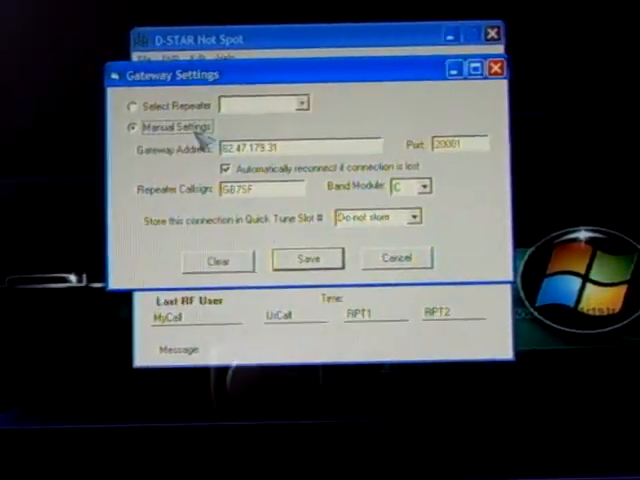
{"action": "left_click", "coordinate": [131, 108]}
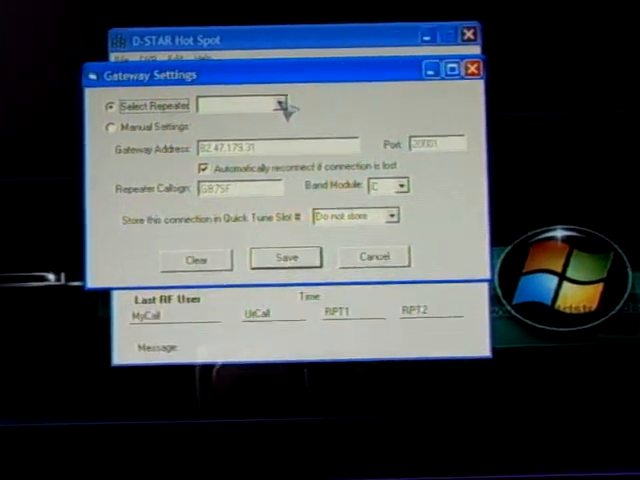
Pick GB7SF from the repeater list, leaving Quick Tune Slot on Do not store
{"action": "left_click", "coordinate": [280, 104]}
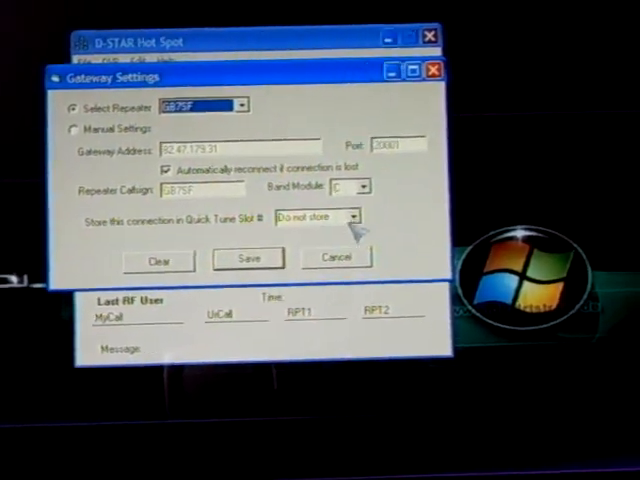
{"action": "left_click", "coordinate": [357, 217]}
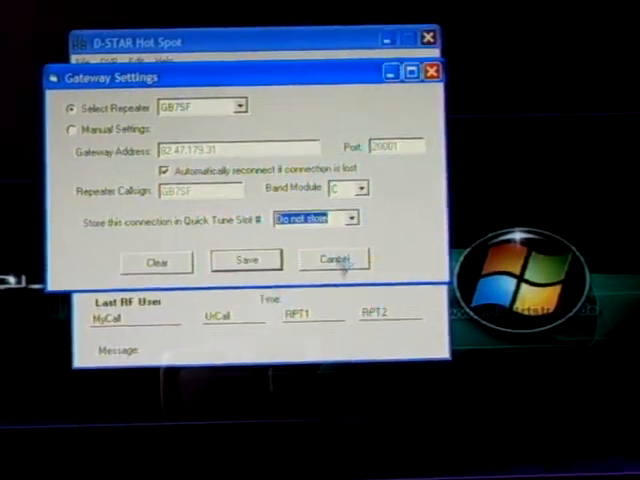
Close Gateway Settings and connect to GB7SF C at 82.47.179.31 port 20001
{"action": "left_click", "coordinate": [333, 261]}
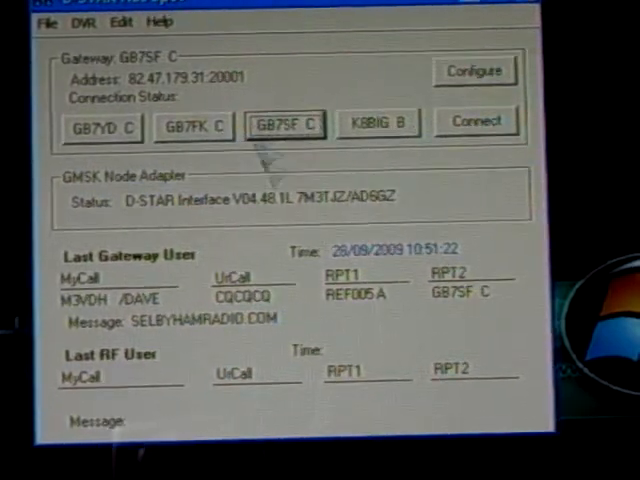
{"action": "left_click", "coordinate": [476, 123]}
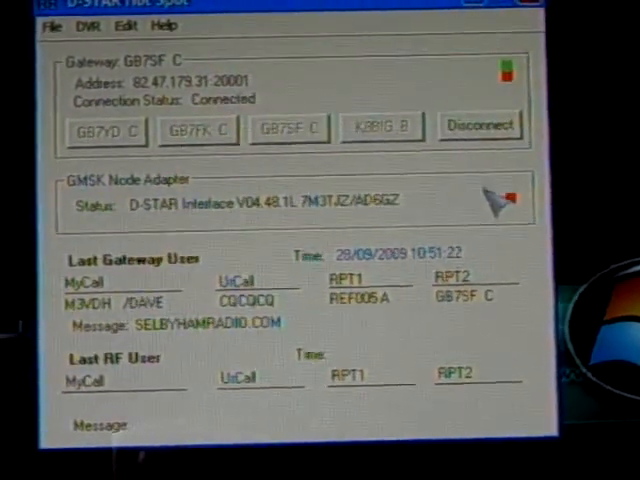